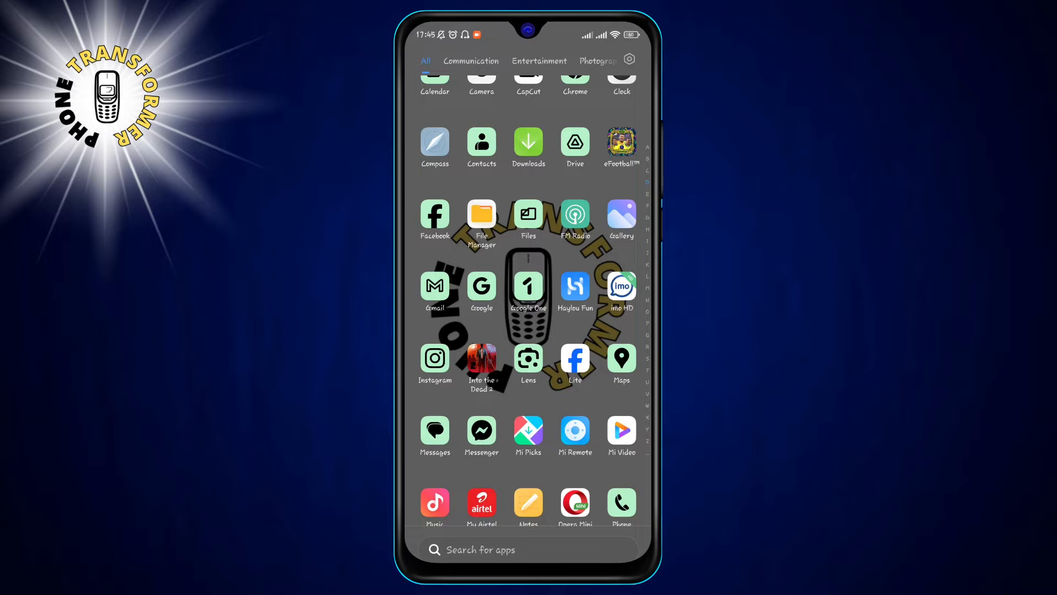
# - Reach the Files by Google Play Store listing from the app drawer's Files icon
pyautogui.click(528, 217)
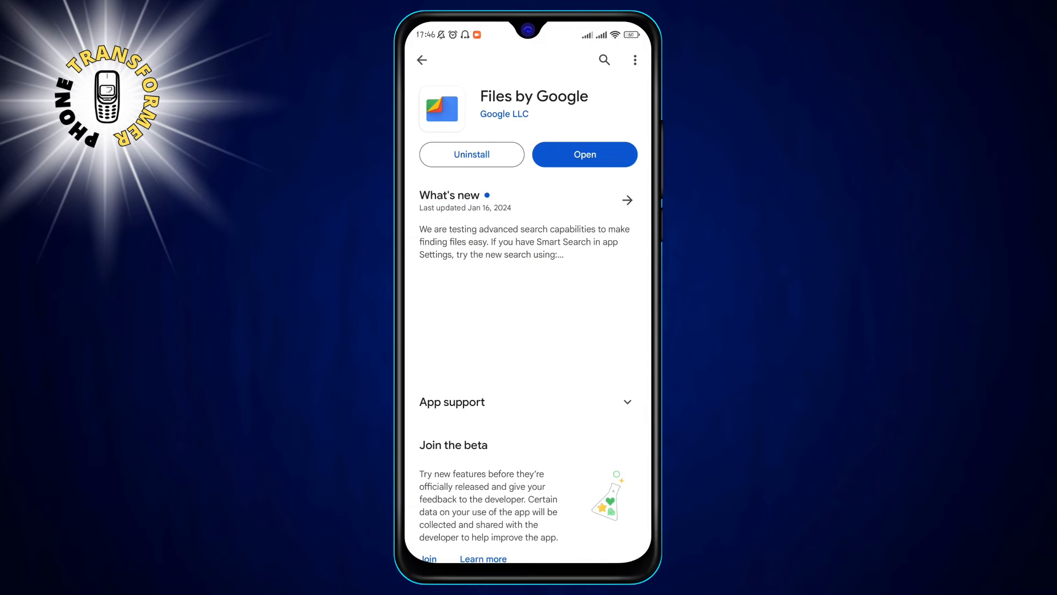
# - Open Files by Google from its Play Store listing
pyautogui.click(585, 154)
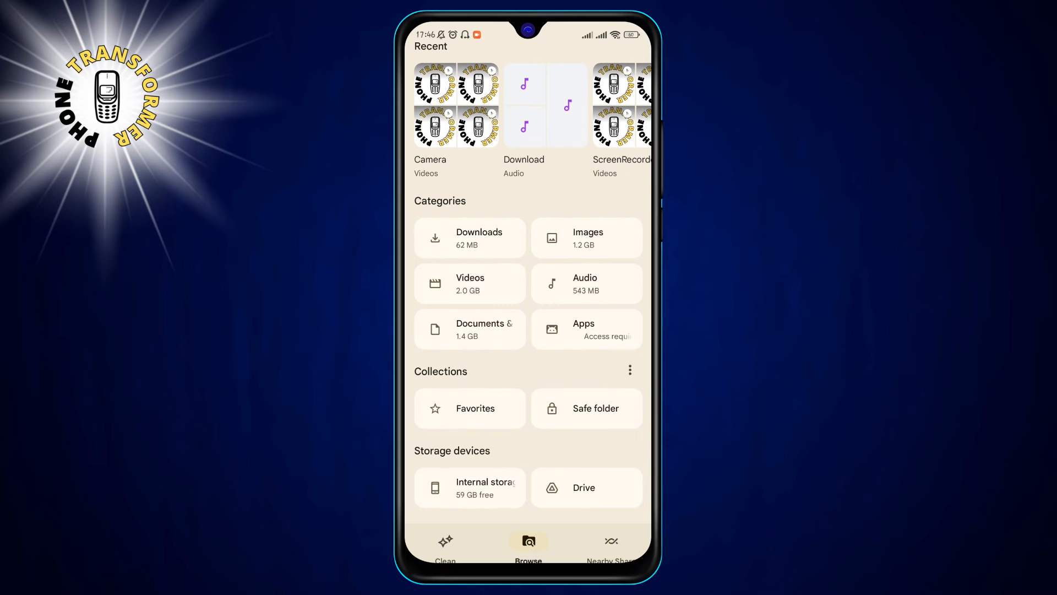
# - Browse internal storage down to Zoo.zip and bring up its Extract dialog
pyautogui.click(469, 487)
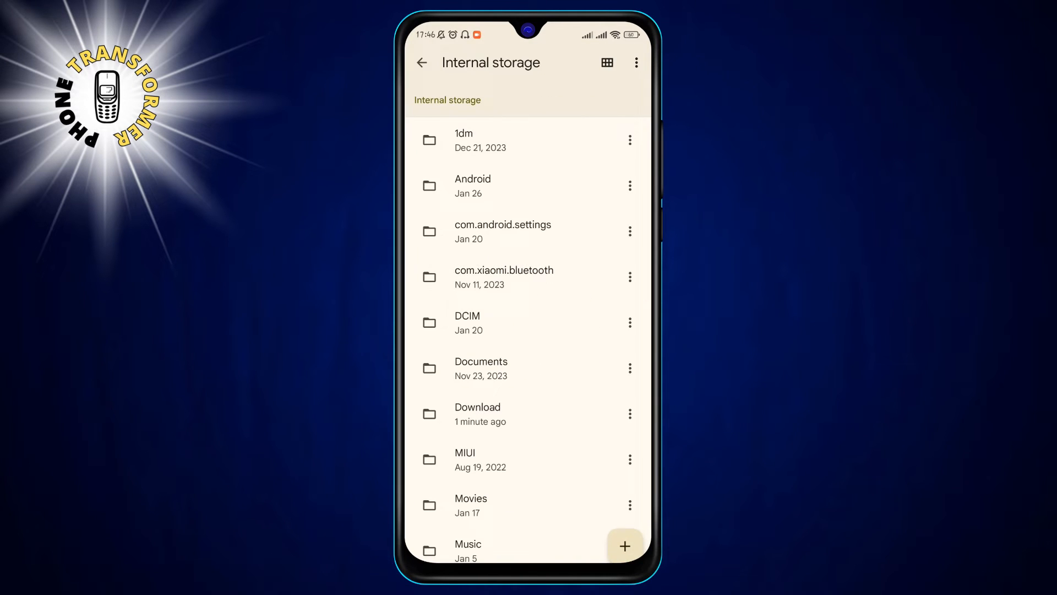
pyautogui.scroll(-3)
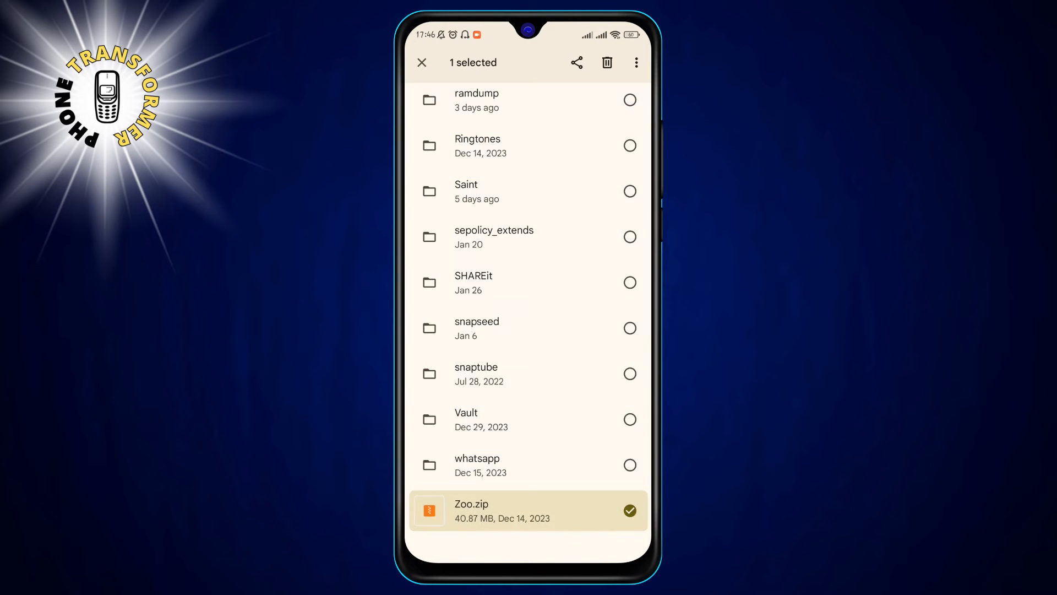
pyautogui.click(635, 62)
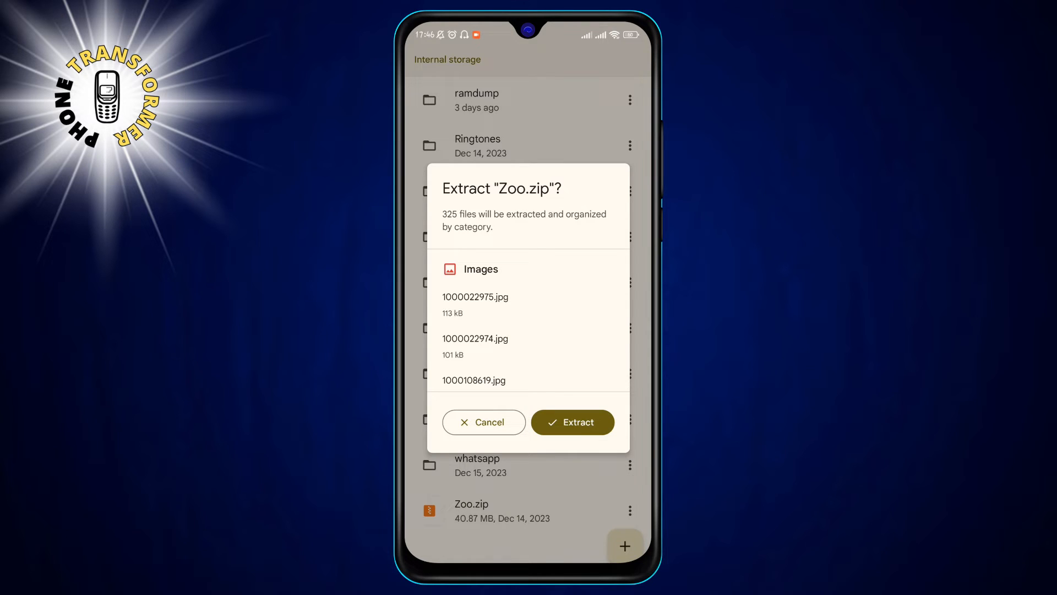
# - Review the 325-file preview and extract Zoo.zip
pyautogui.scroll(-3)
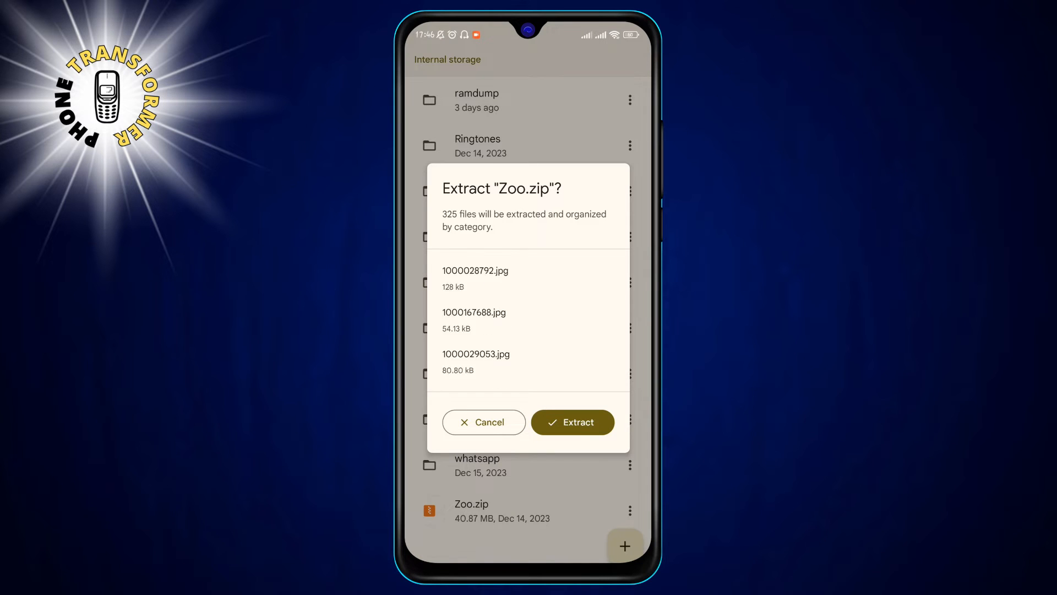
pyautogui.scroll(3)
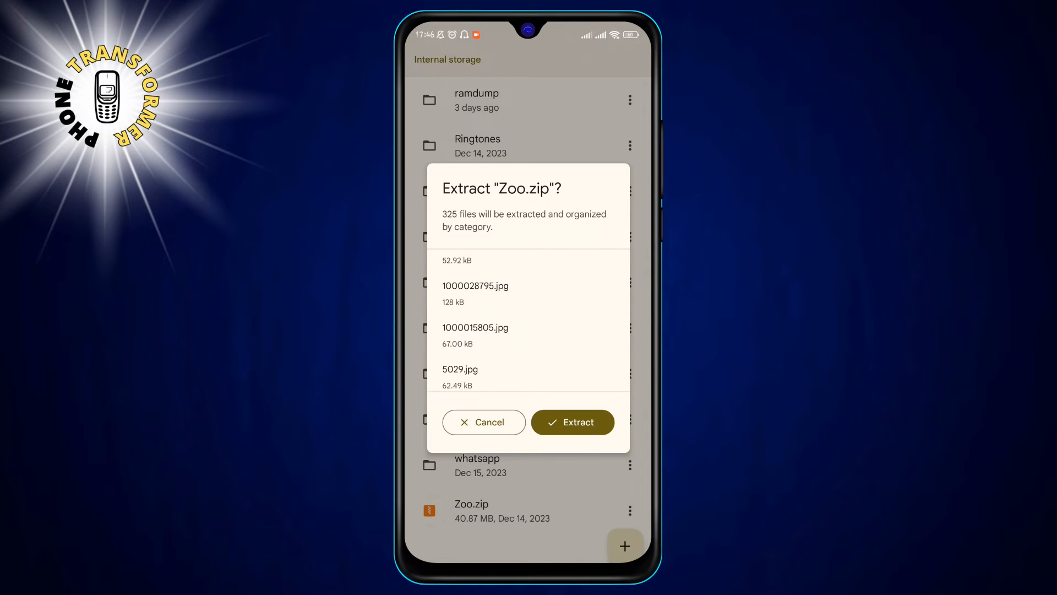
pyautogui.click(571, 422)
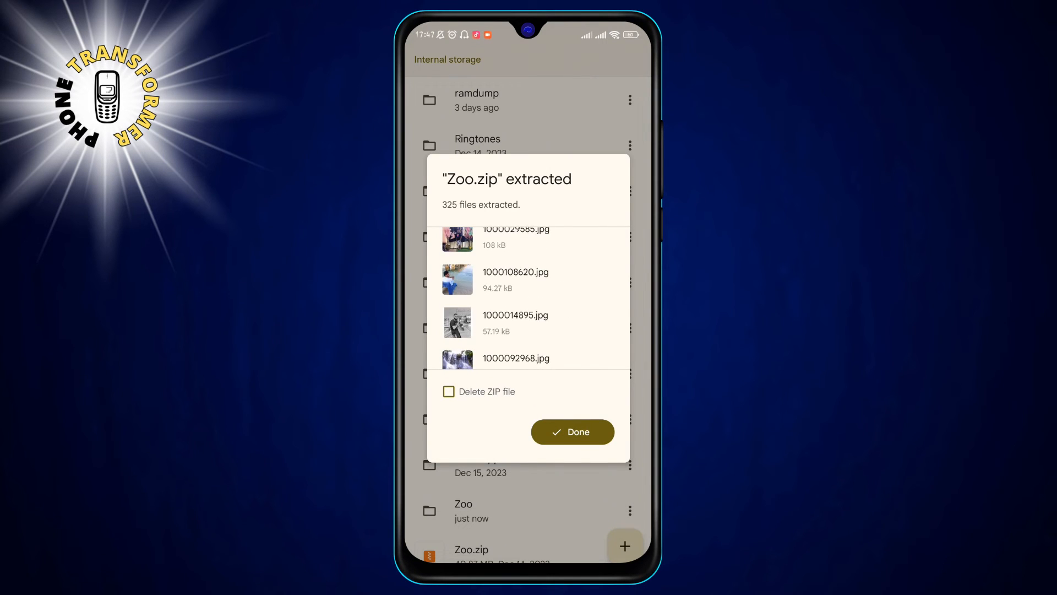
# - Leave Delete ZIP file unchecked and dismiss the extraction summary
pyautogui.click(448, 392)
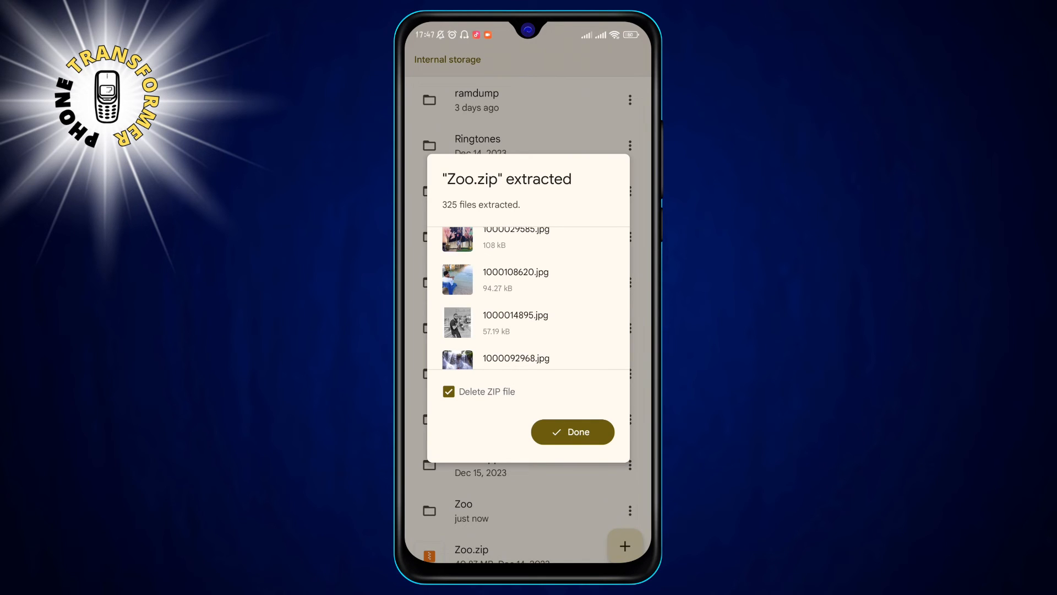
pyautogui.click(448, 391)
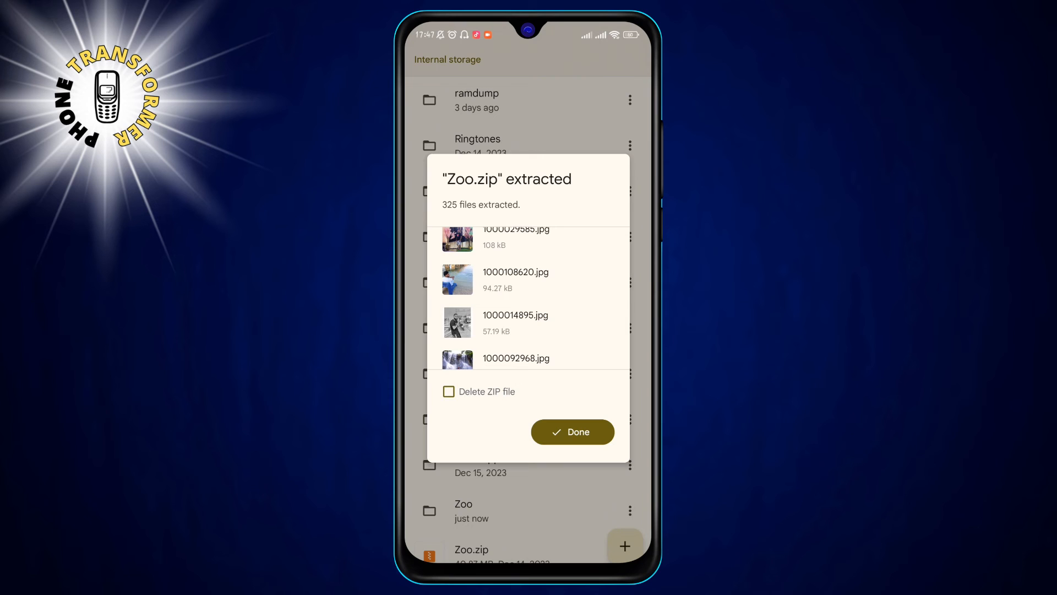
pyautogui.click(571, 432)
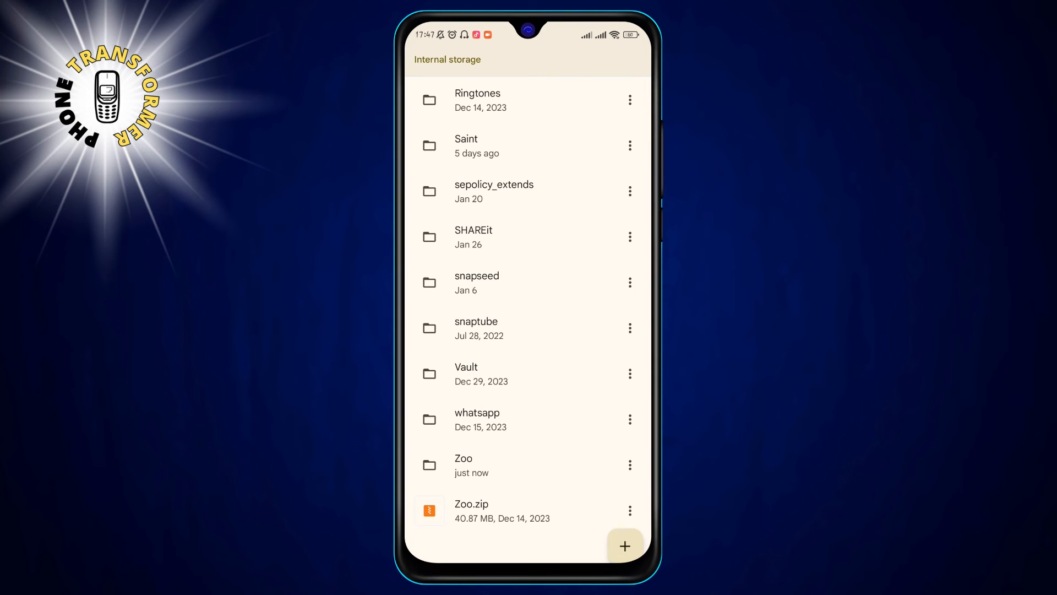
# - Browse Zoo, check the six MP3s in Ringtones, then go back
pyautogui.click(463, 464)
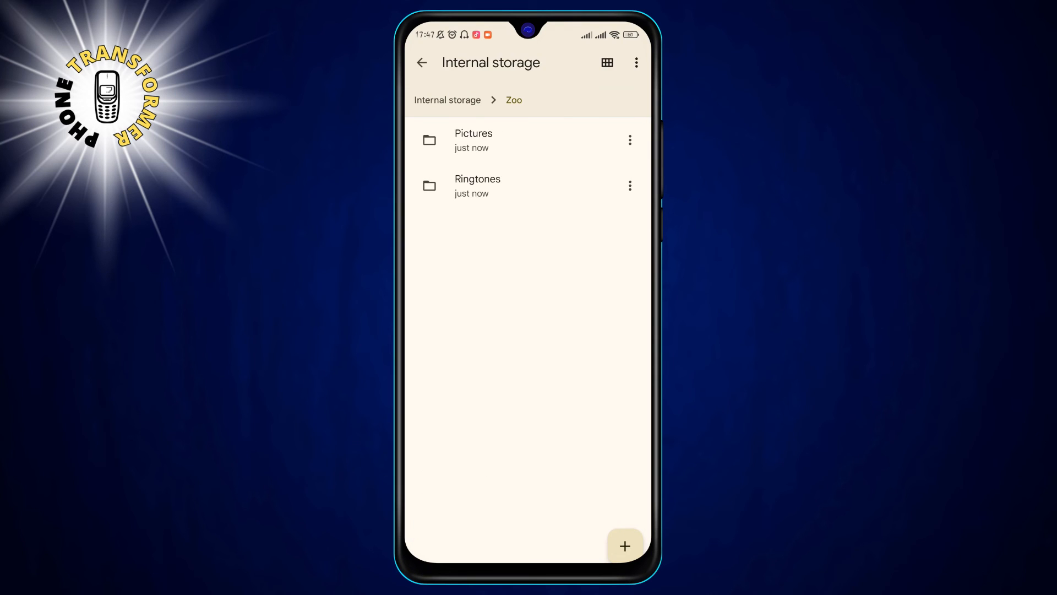
pyautogui.click(473, 139)
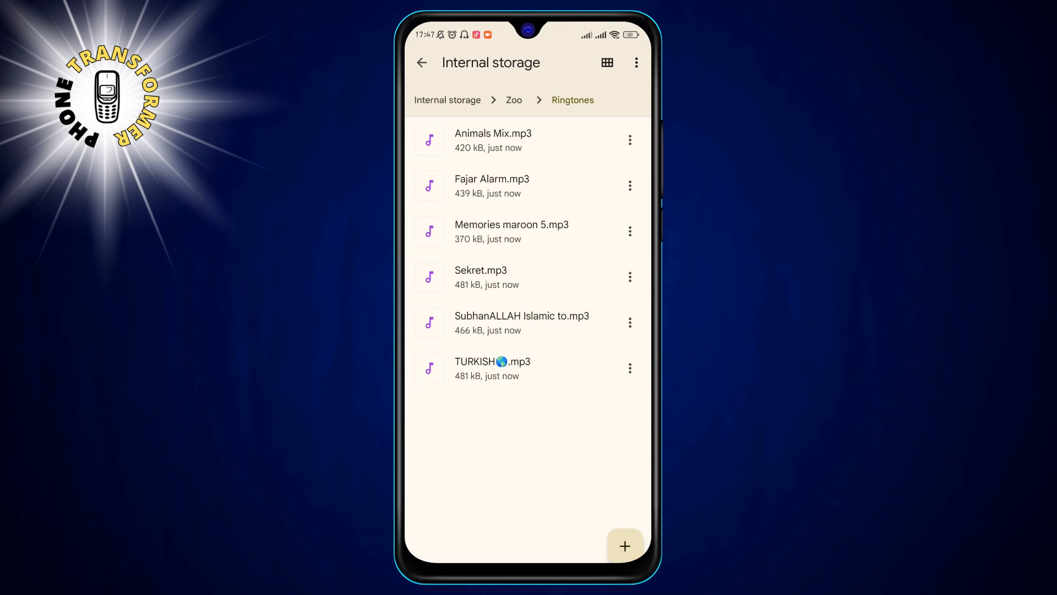
pyautogui.click(421, 62)
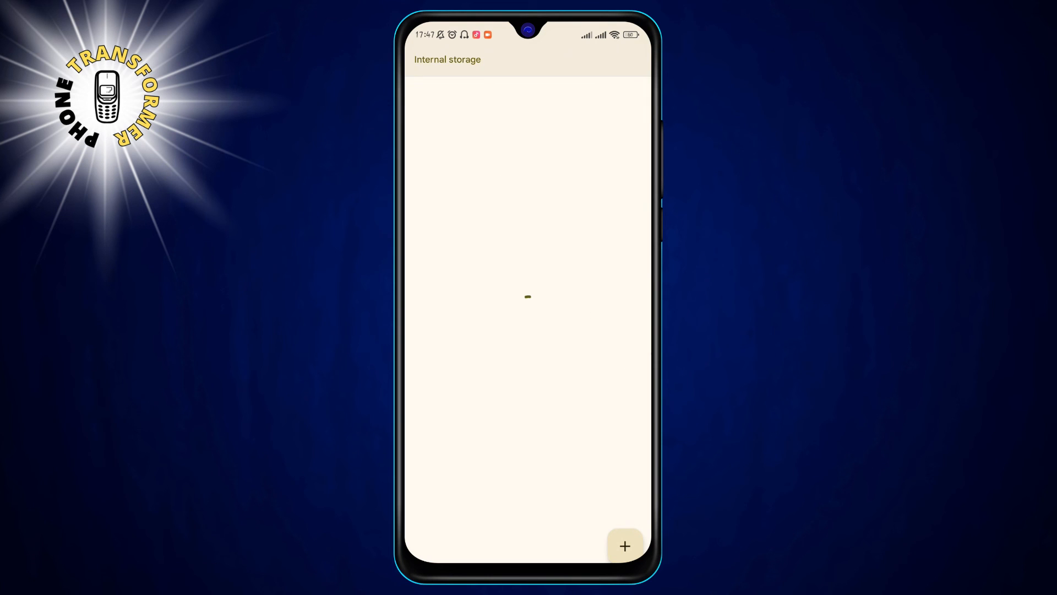